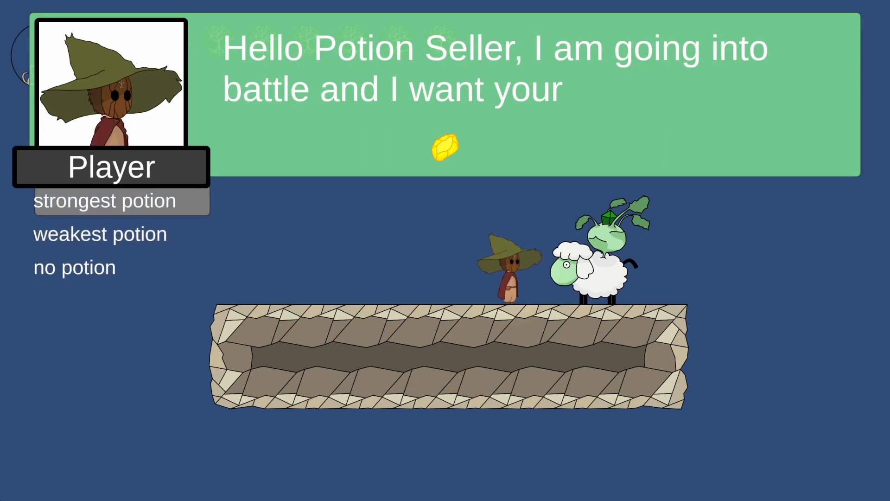
# Stop Play mode and switch to the Krita Borders drawing with its black vine corner.
pyautogui.click(103, 200)
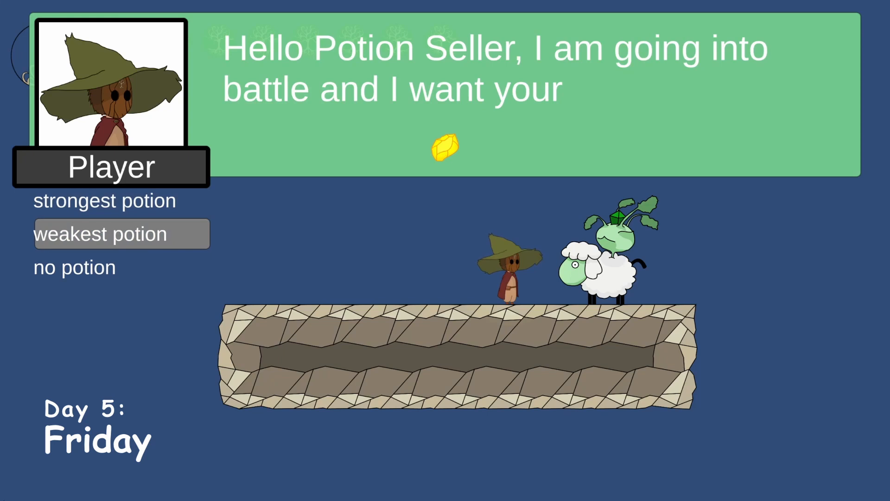
pyautogui.click(99, 233)
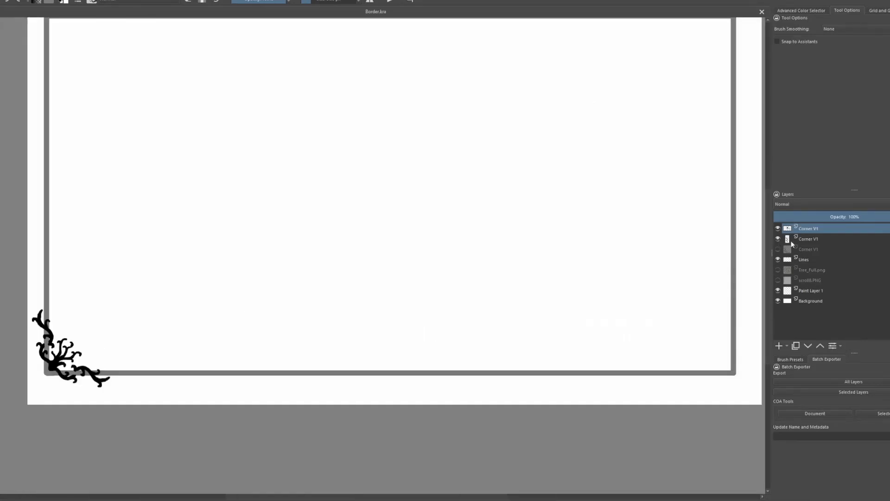
pyautogui.click(809, 228)
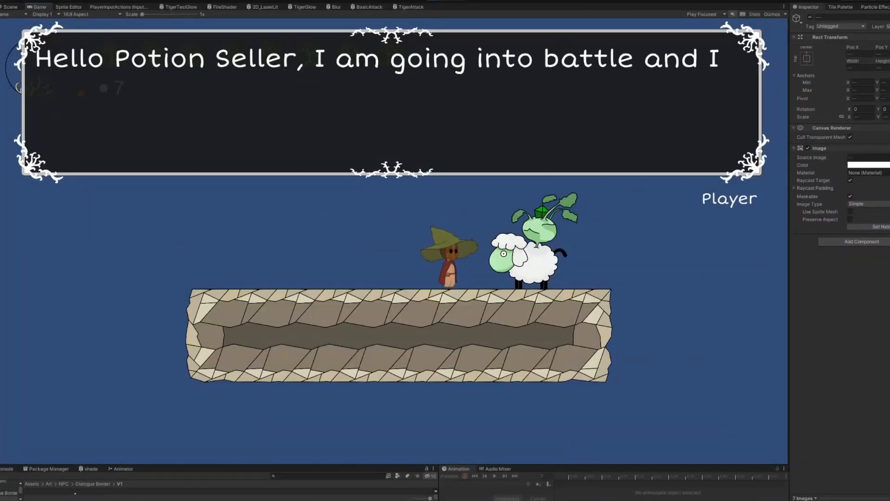
# Recolor the vine border Image red, then cyan, then magenta, settling on green.
pyautogui.click(866, 165)
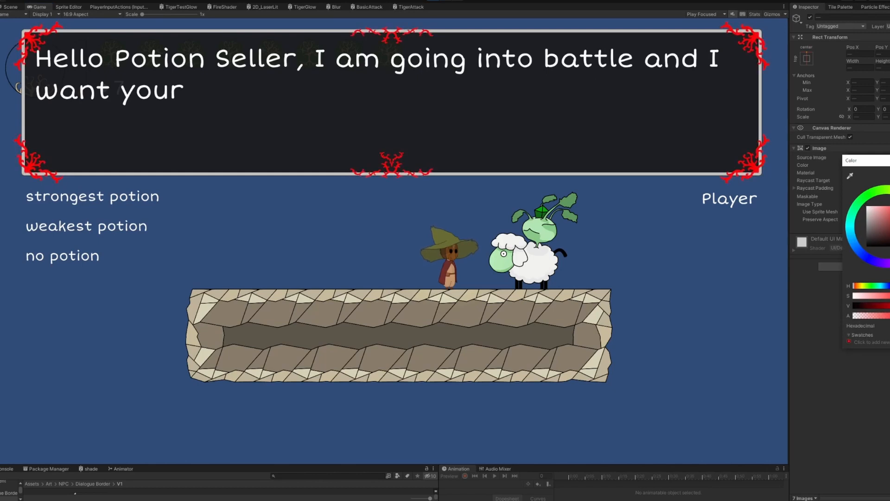
pyautogui.click(848, 224)
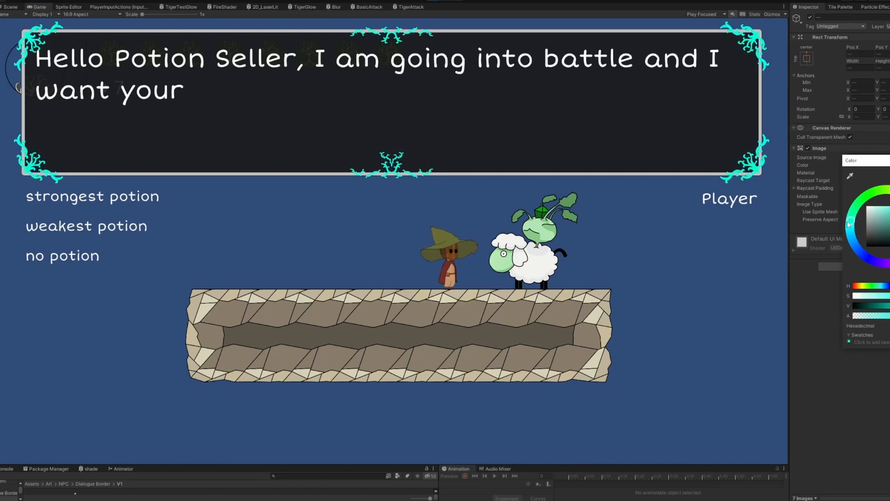
pyautogui.click(848, 223)
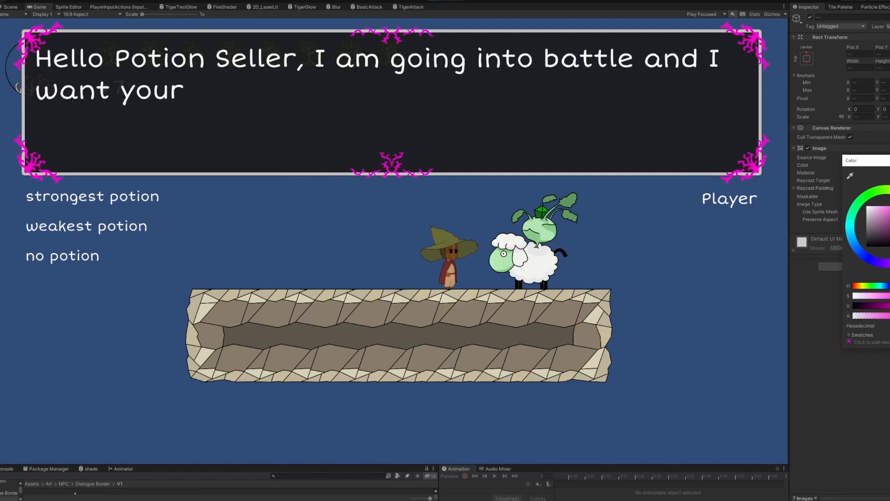
pyautogui.click(882, 193)
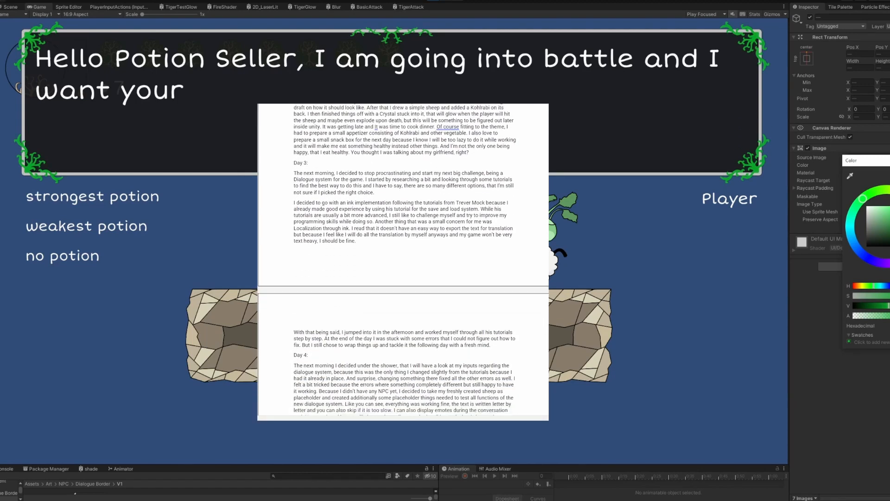
pyautogui.scroll(-3)
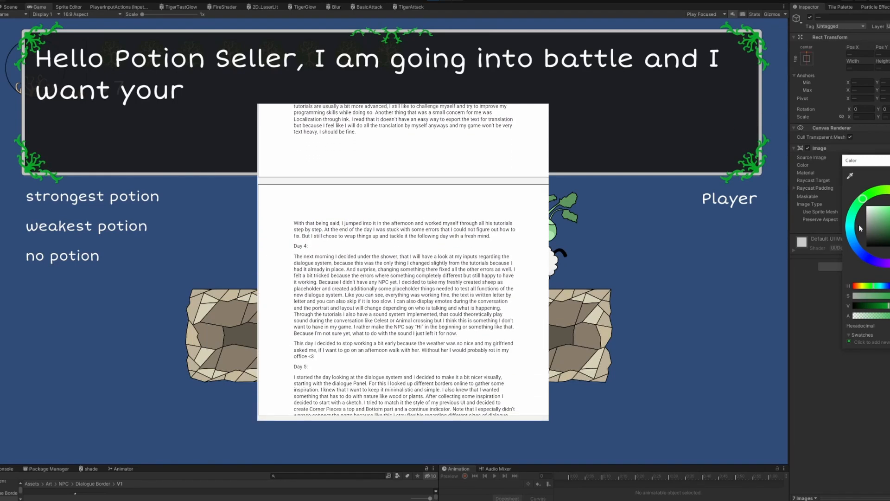